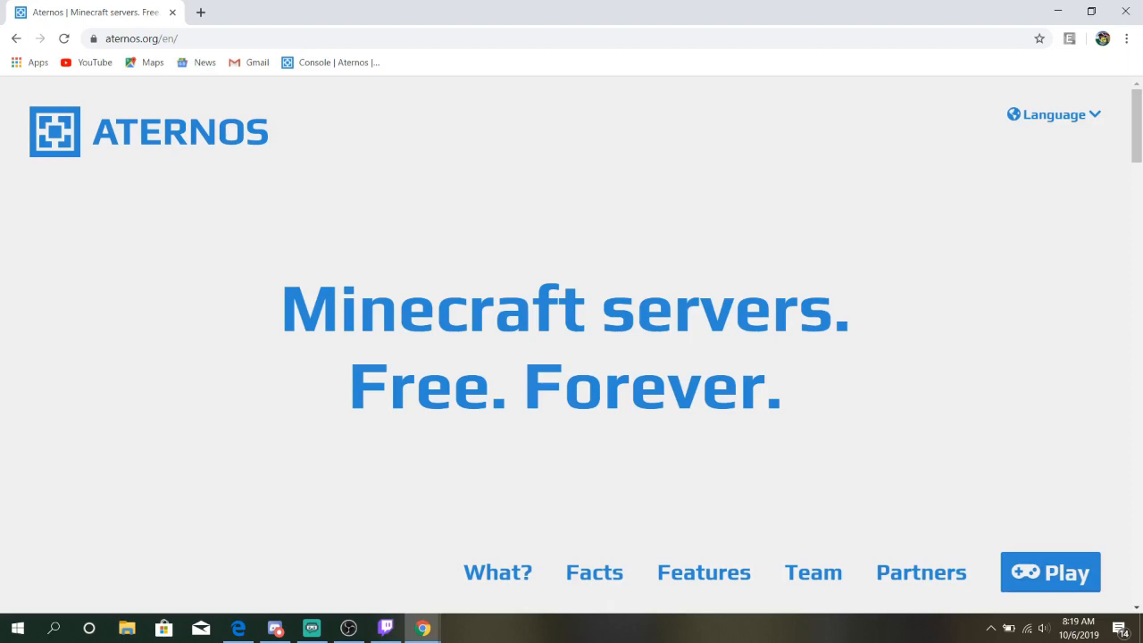
mouse_move(1050, 572)
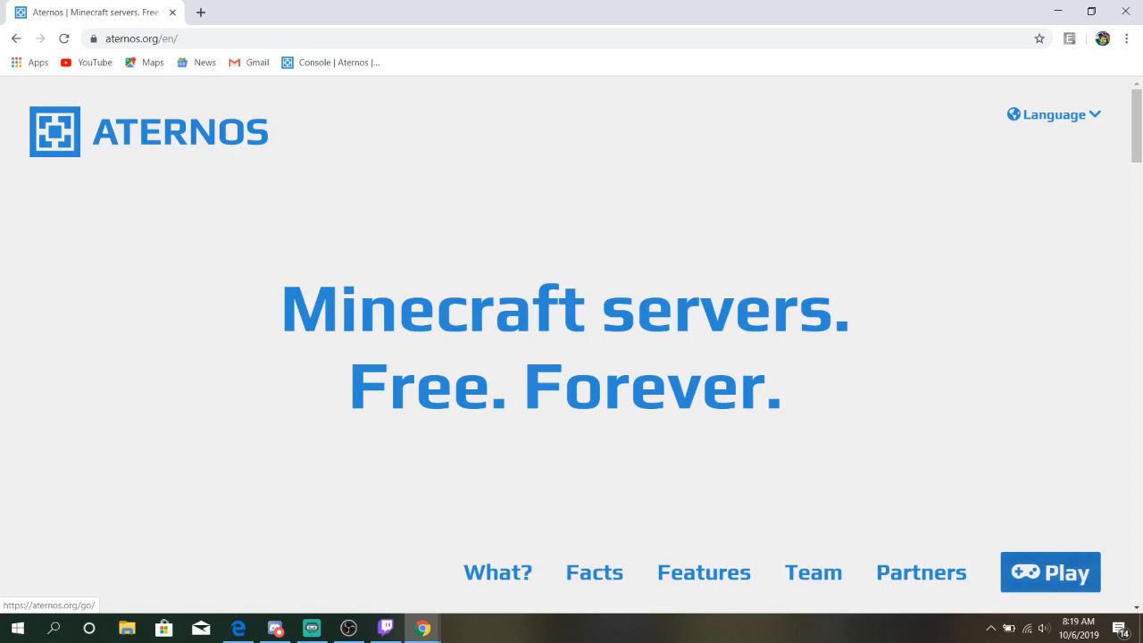
- Enter the server panel and view the offline server running Curse RLCraft Beta v2.7.1
click(1050, 573)
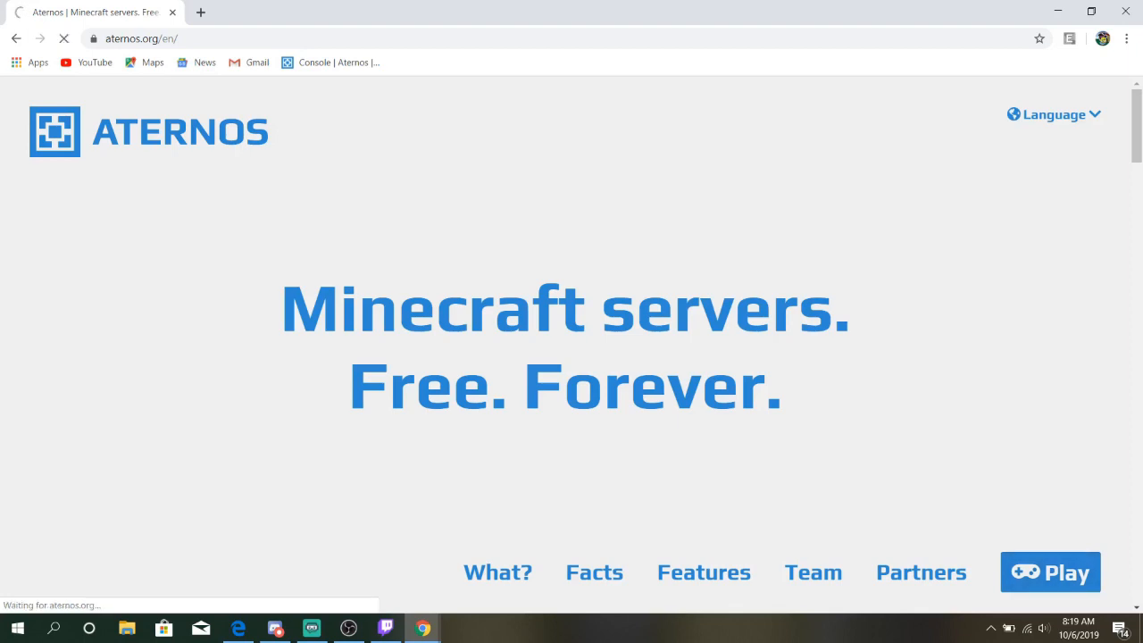
click(1050, 572)
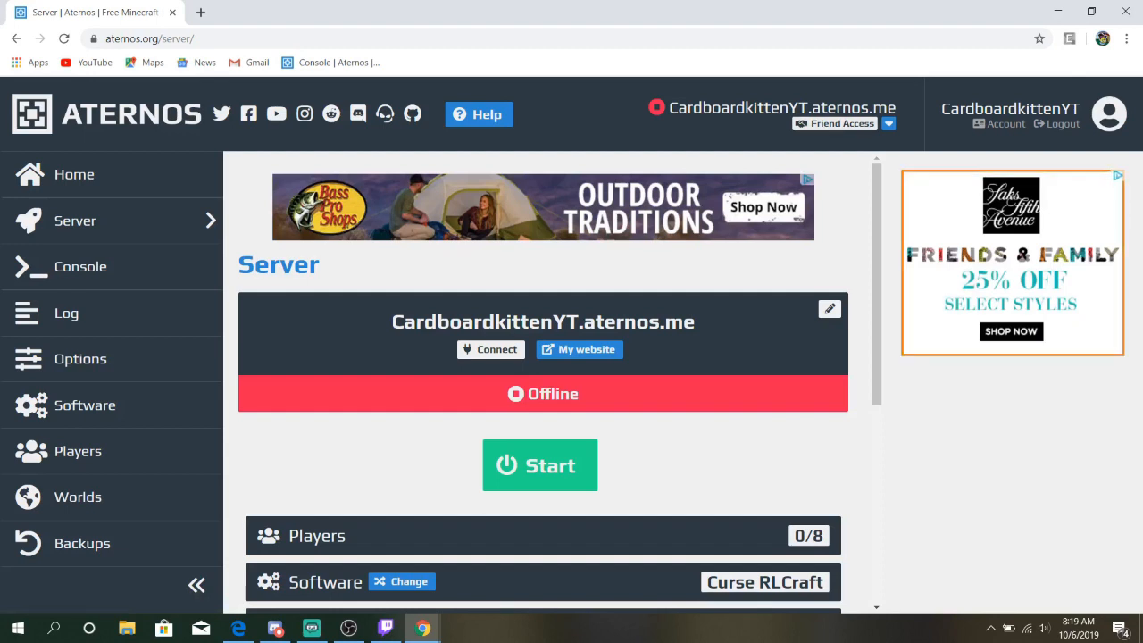
scroll(down, 3)
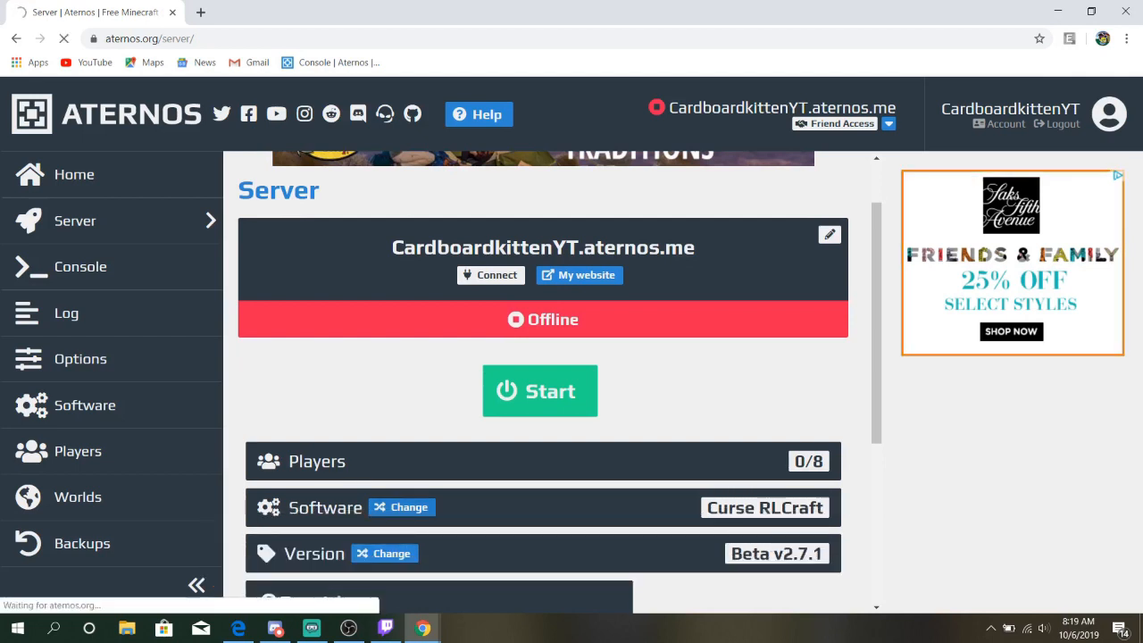
- Open the Curse modpack collection from the server's Software modpacks section
click(85, 404)
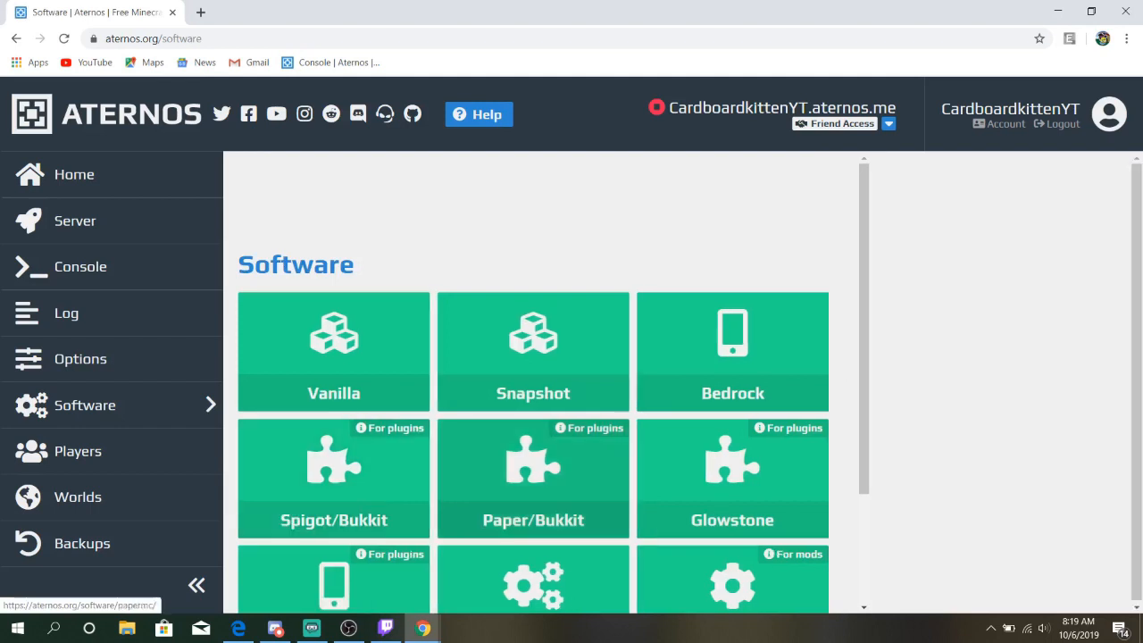
scroll(down, 3)
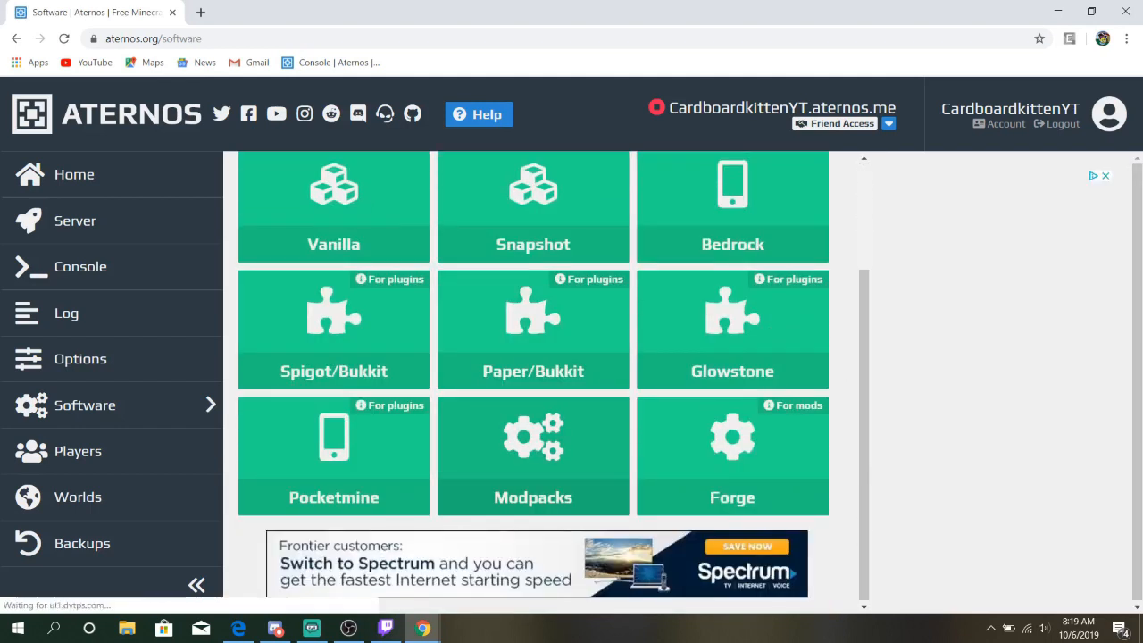
click(533, 456)
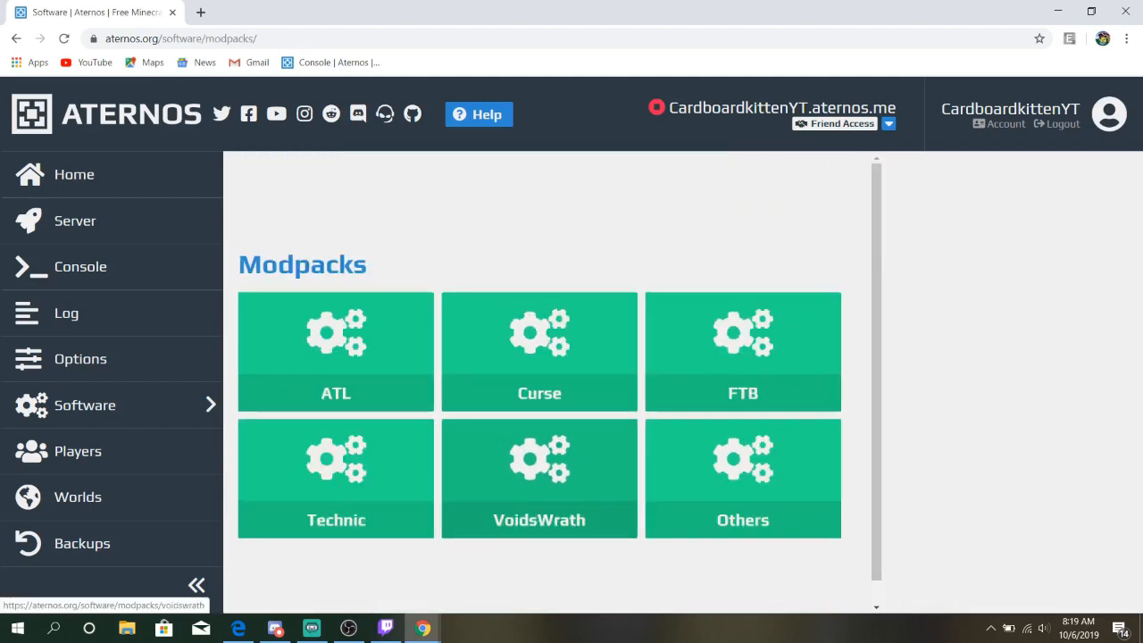
click(539, 478)
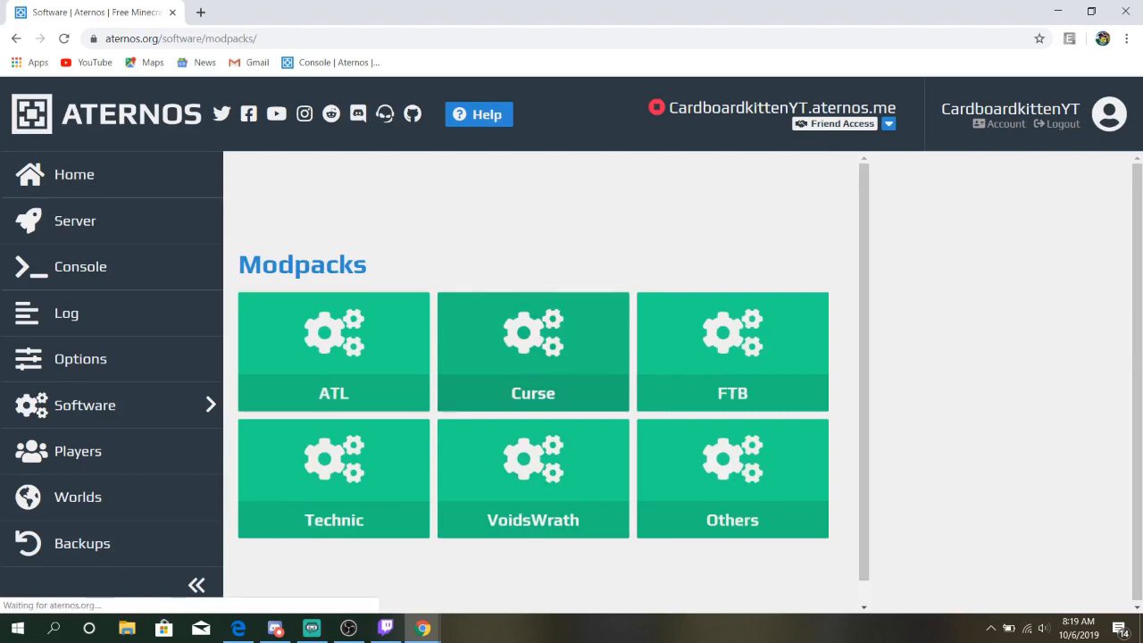
- Find RLCraft in the Curse list and open its Beta v2.7.1 details page
click(532, 351)
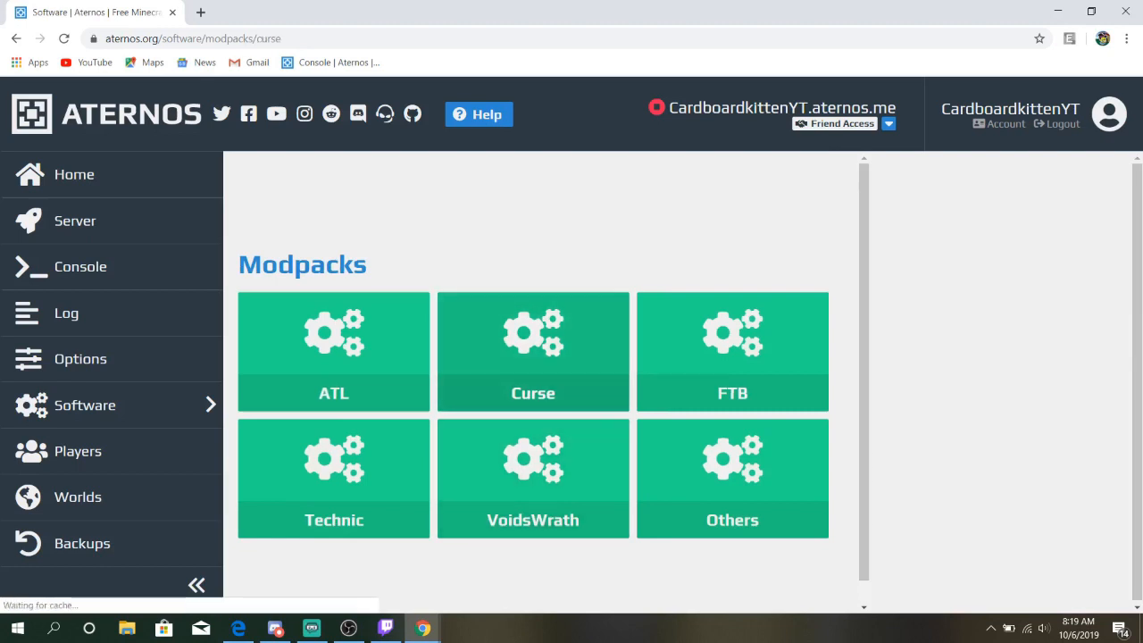
click(532, 351)
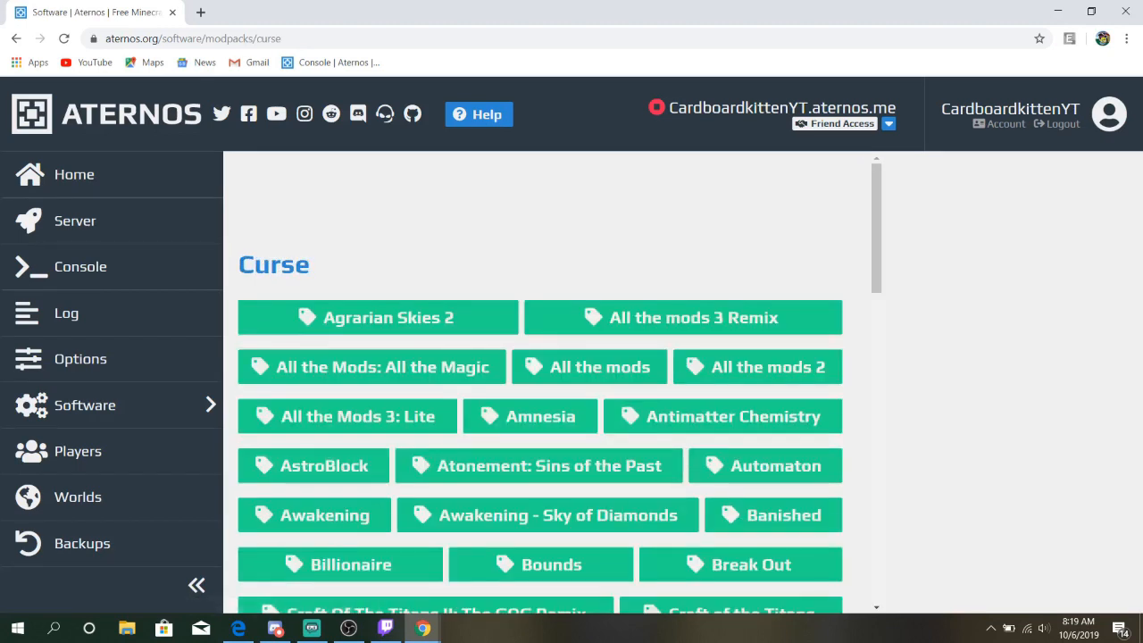
scroll(down, 3)
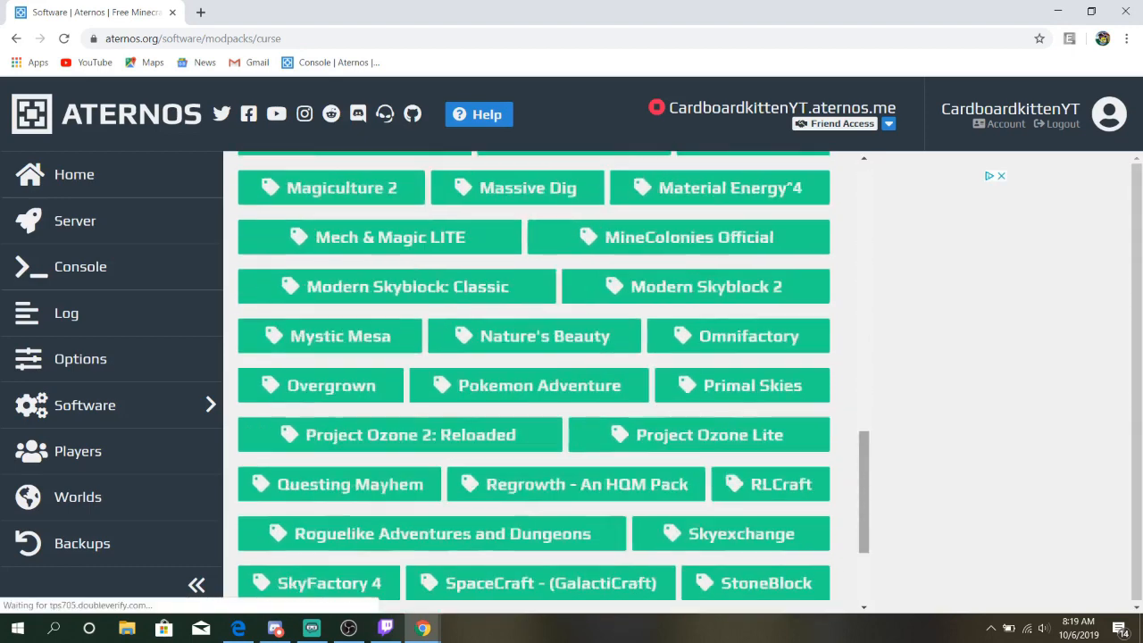
scroll(down, 3)
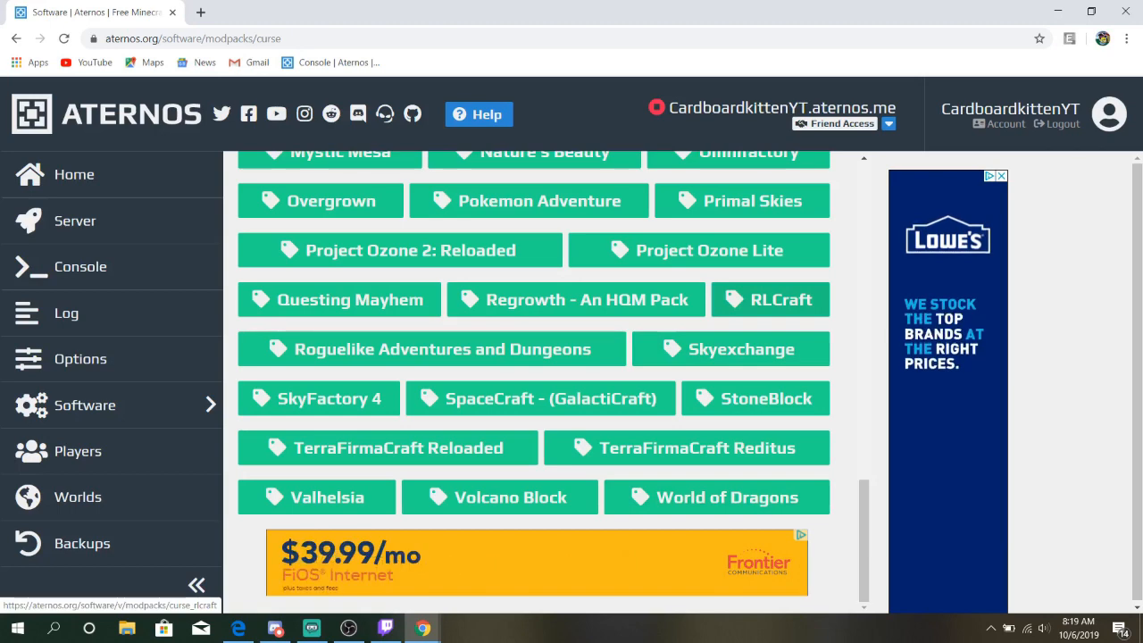
click(770, 299)
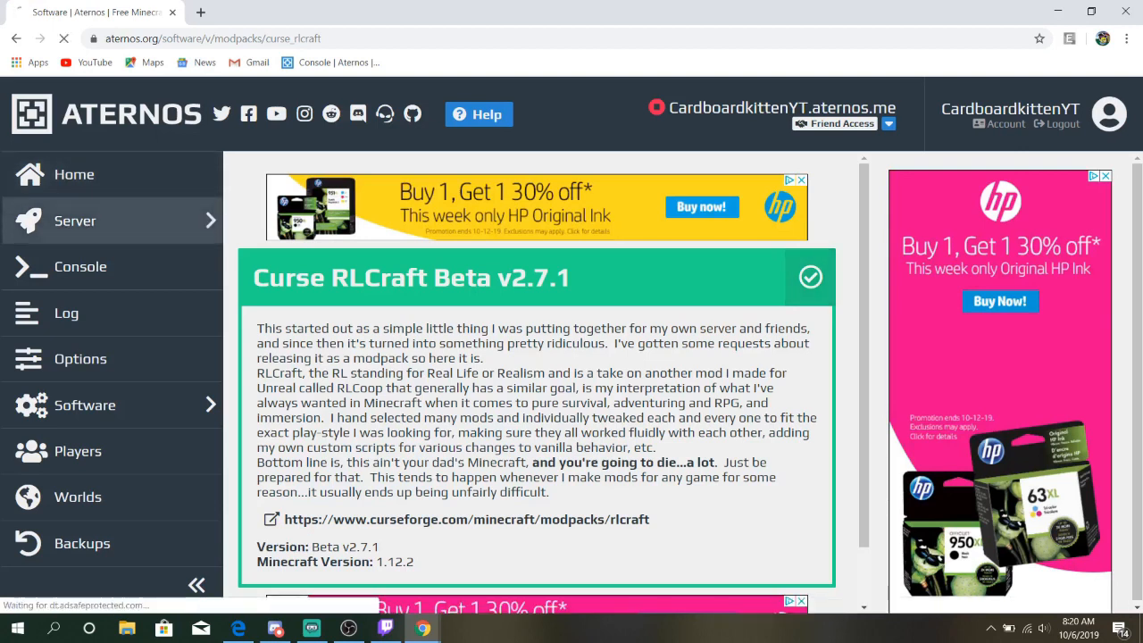
- Reopen the server overview showing the offline Curse RLCraft server, then minimize Chrome
click(75, 220)
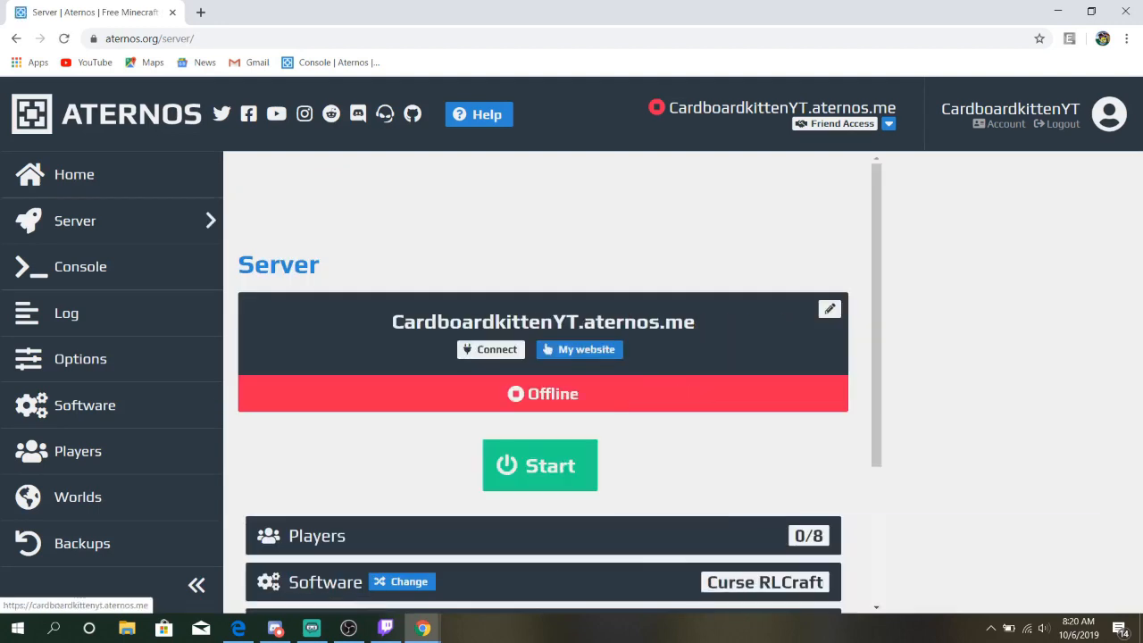
scroll(down, 3)
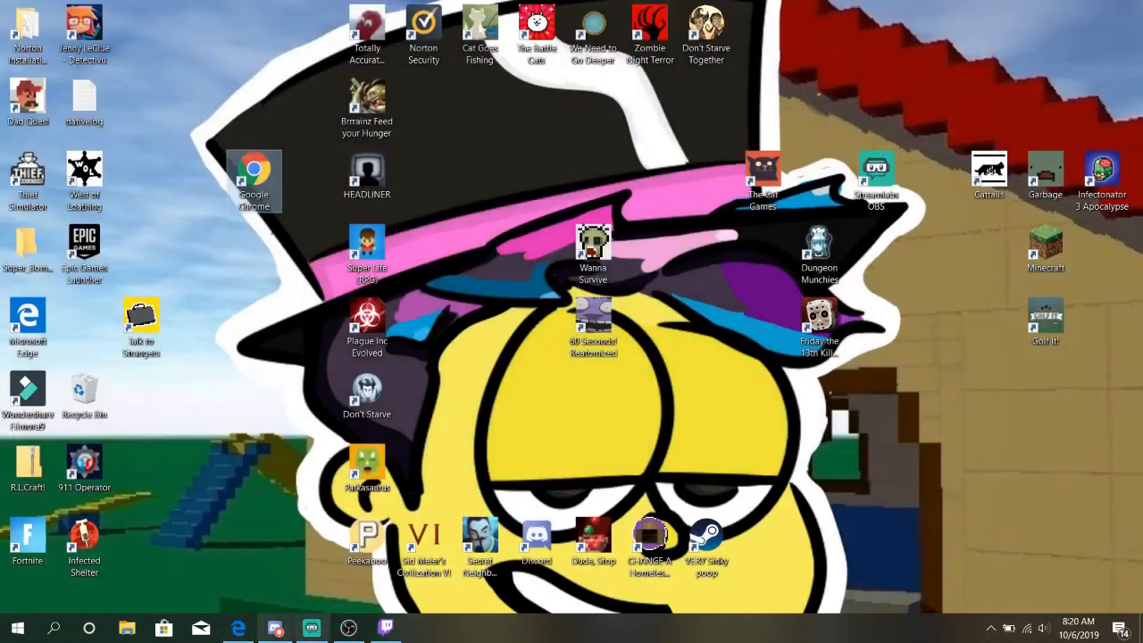
- Launch Twitch and open Minecraft's Browse Modpacks catalogue
click(385, 628)
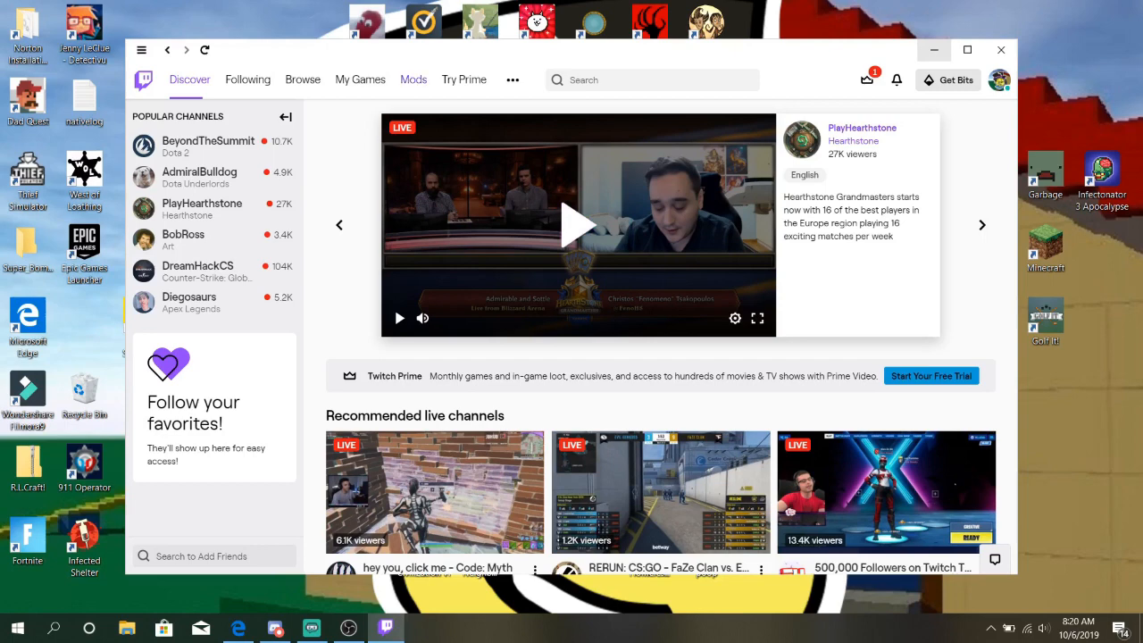
click(413, 79)
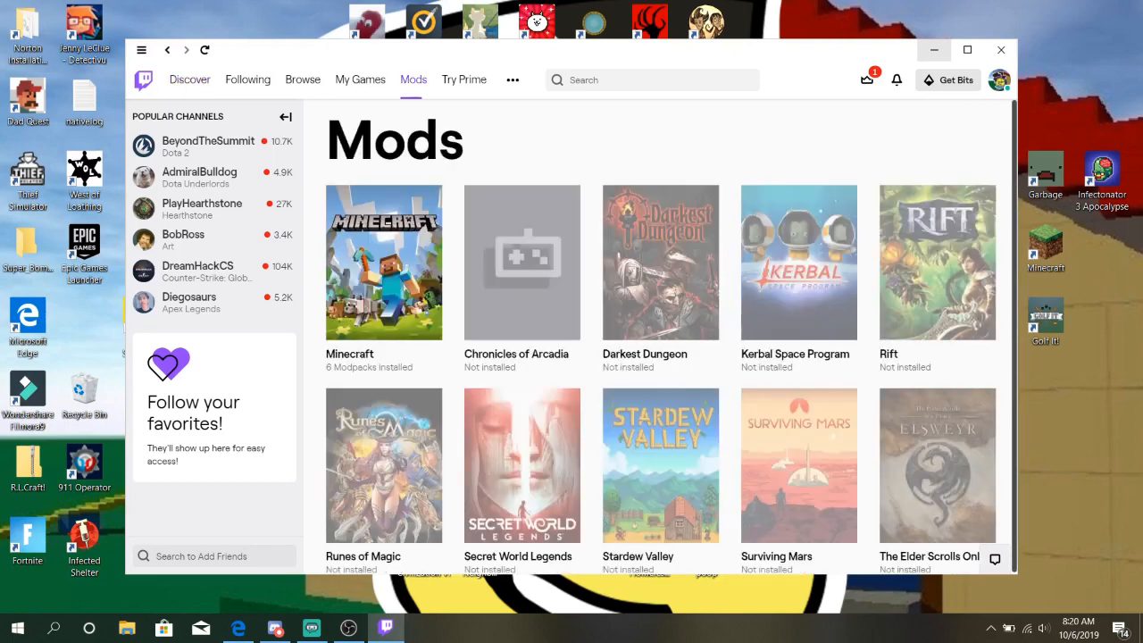
click(383, 263)
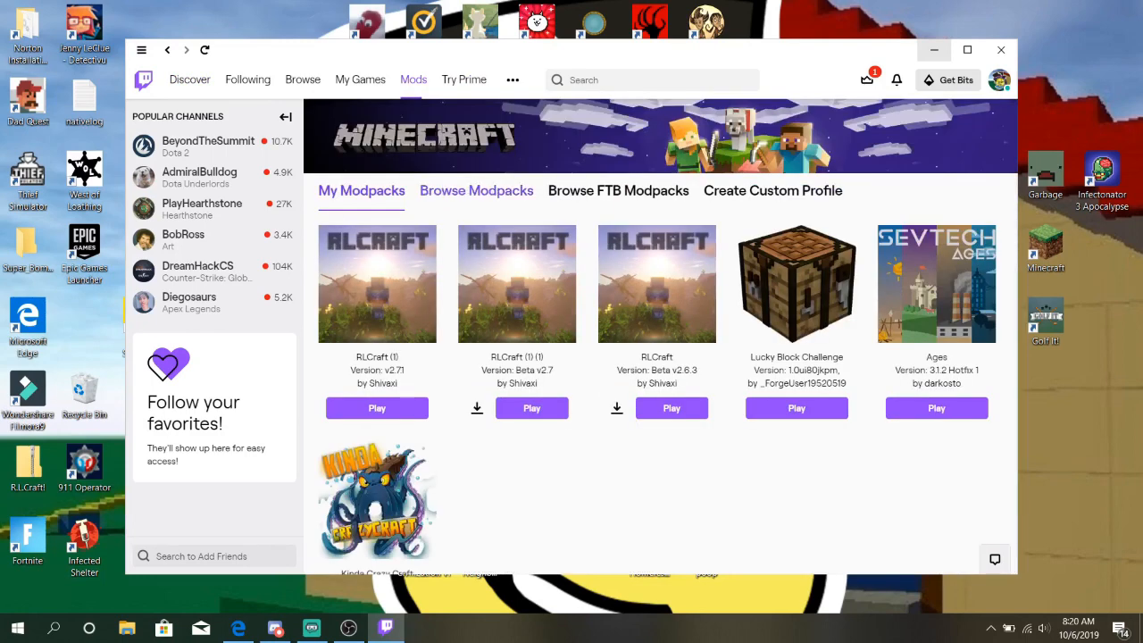
click(476, 190)
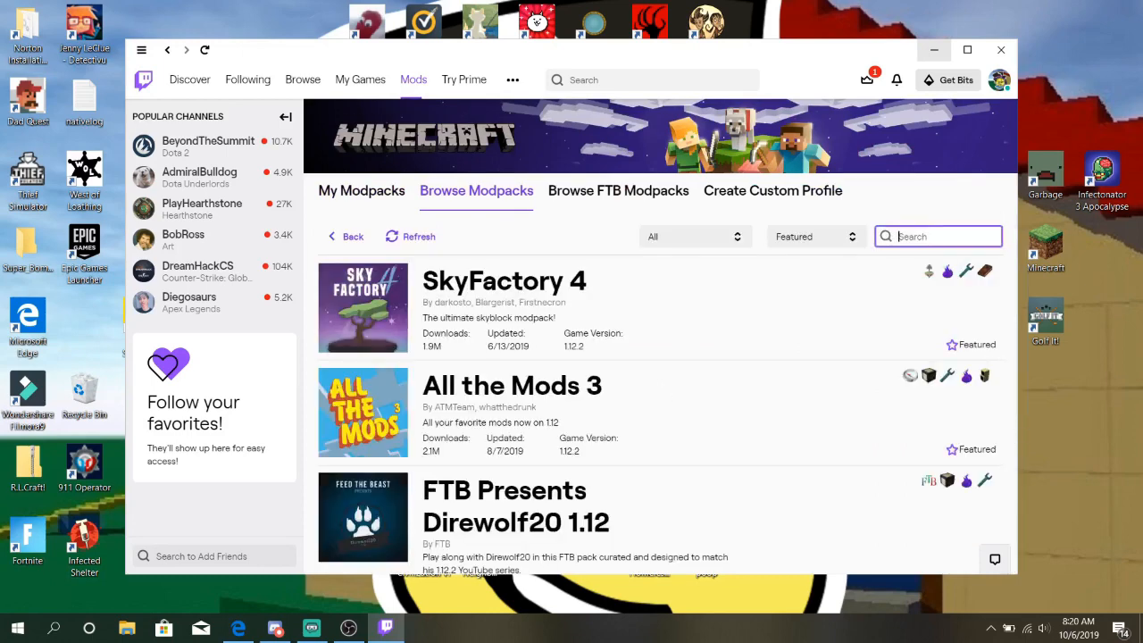
- Search modpacks for 'rlcraft', then switch back to My Modpacks
text(rlcraft)
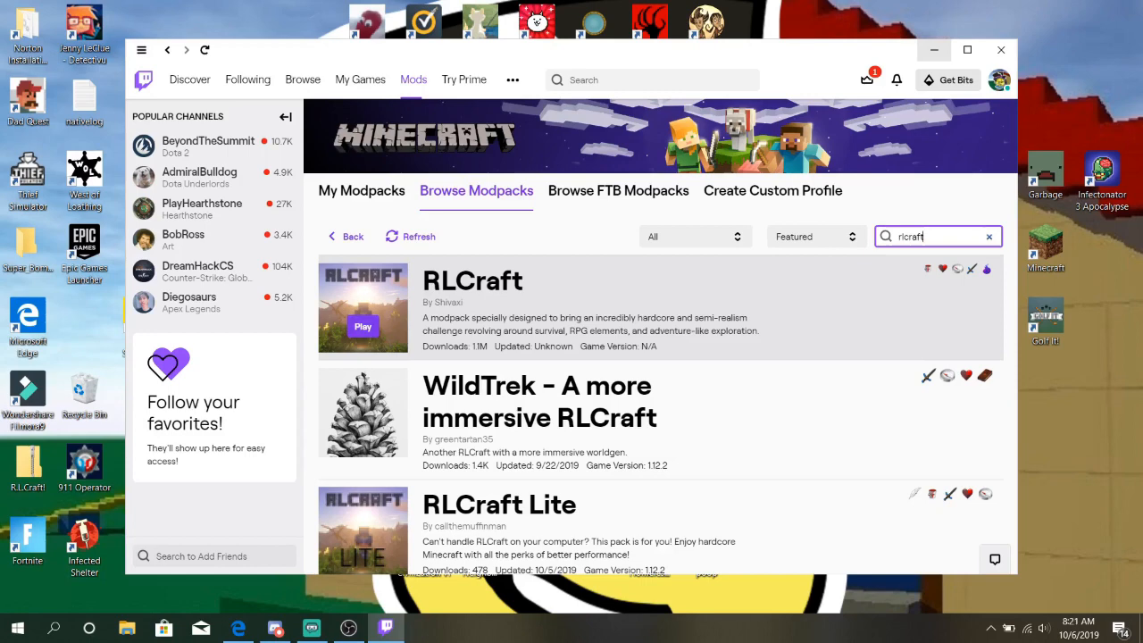
click(360, 190)
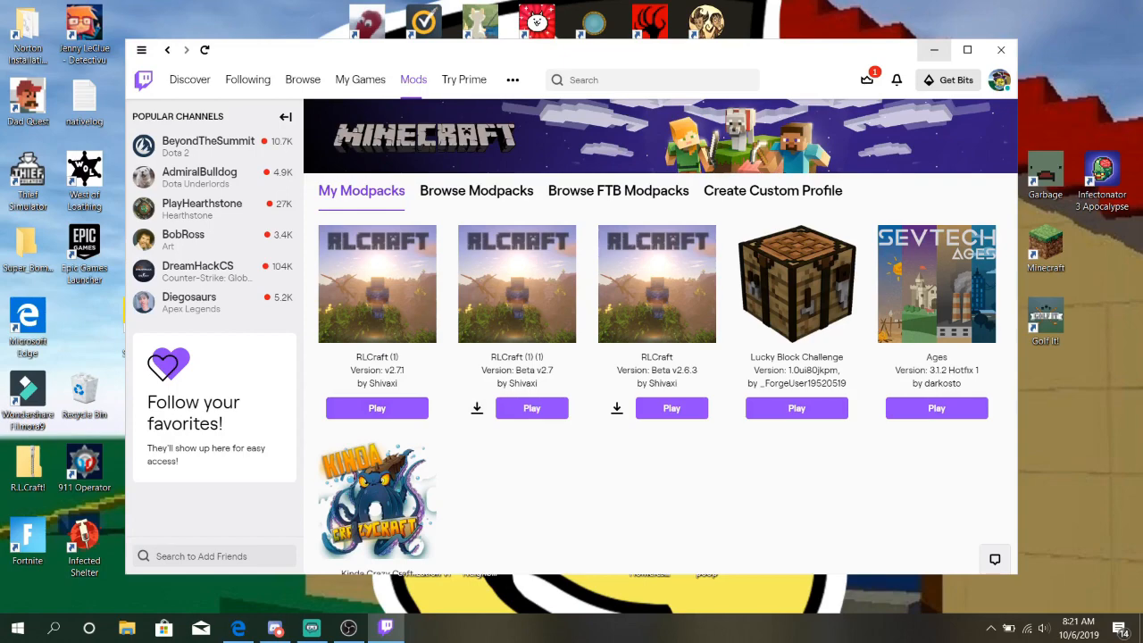
mouse_move(1001, 49)
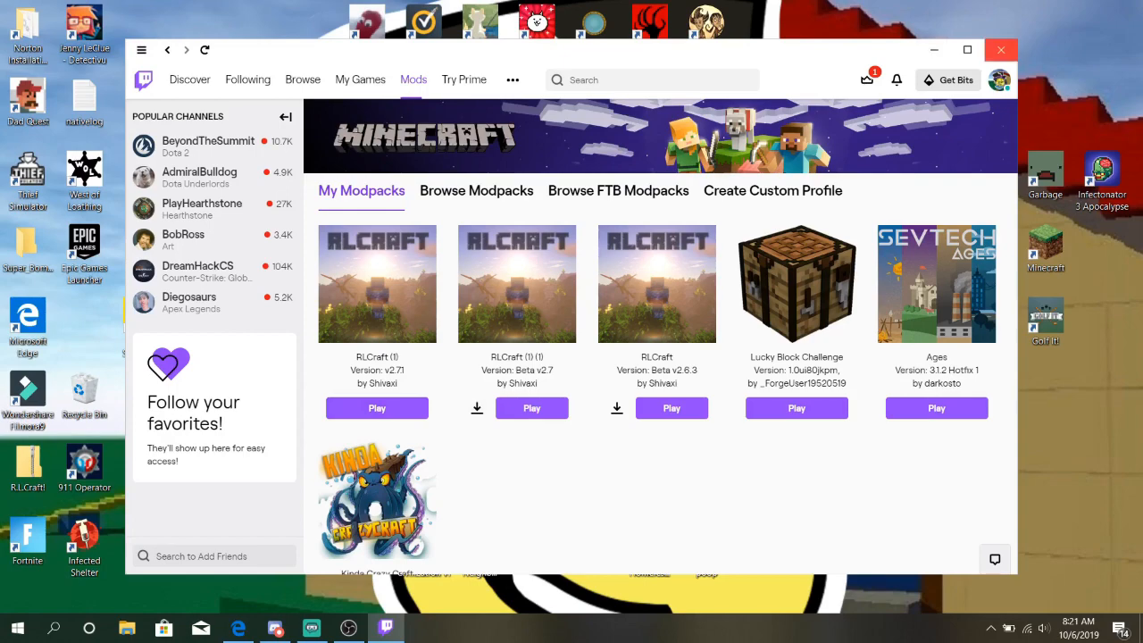